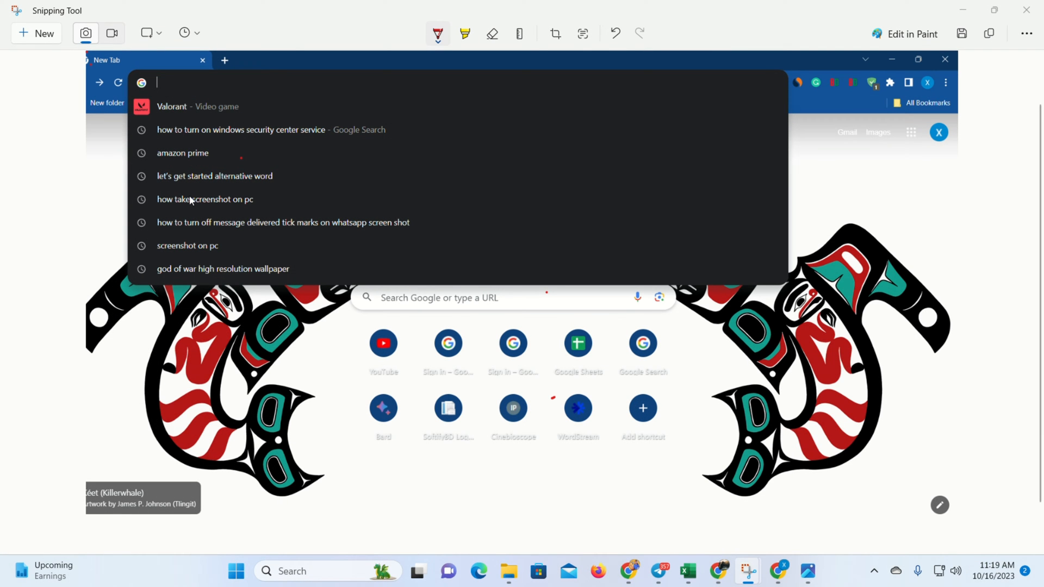
pyautogui.moveTo(198, 230)
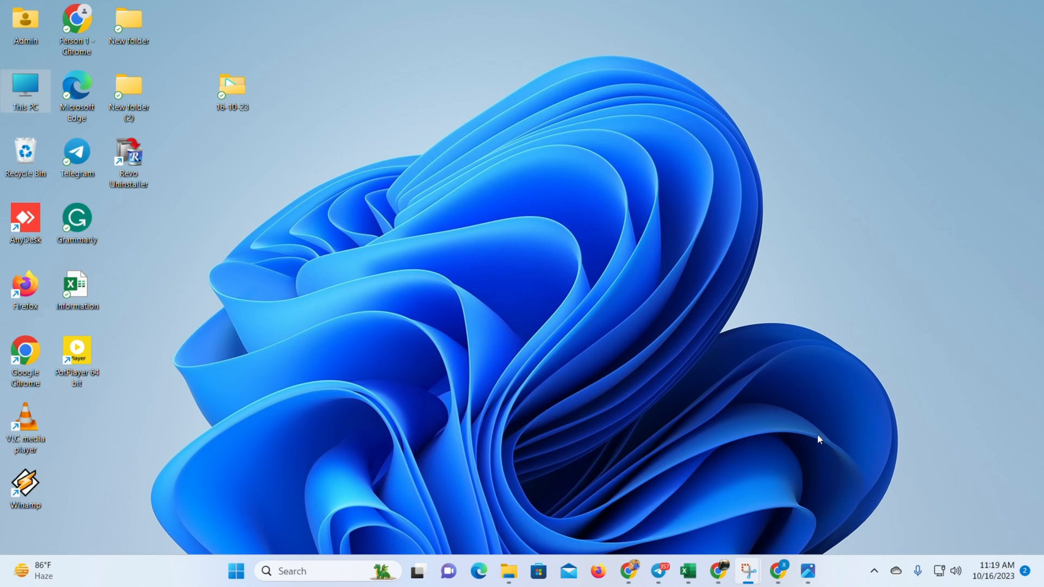
pyautogui.moveTo(777, 571)
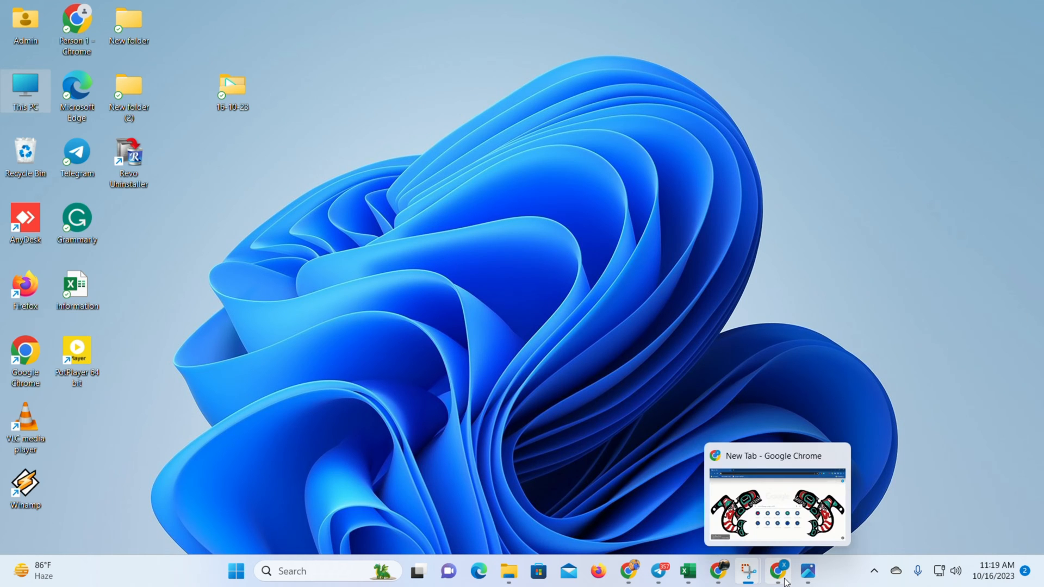
pyautogui.moveTo(776, 550)
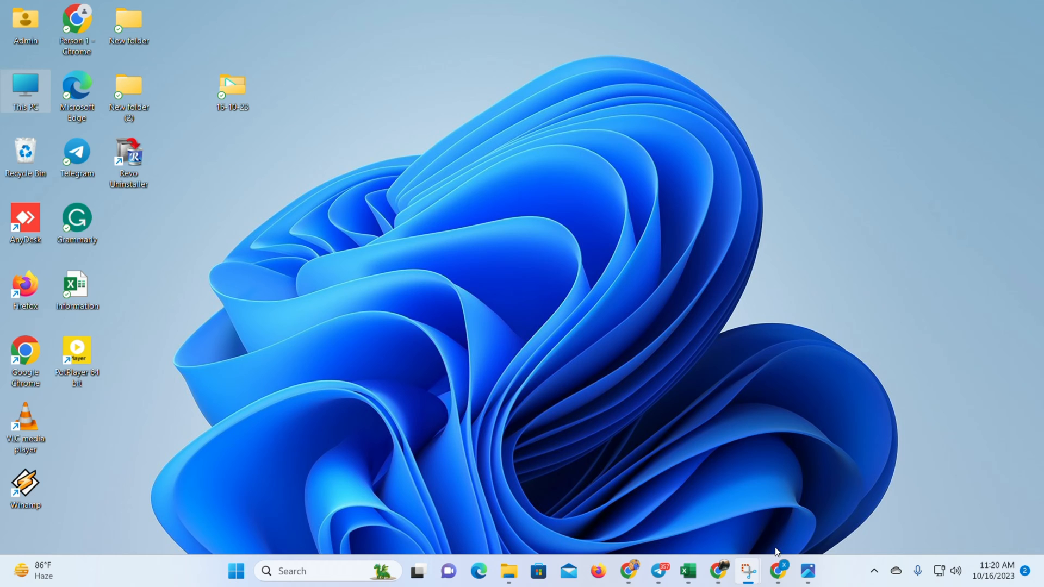
pyautogui.moveTo(737, 515)
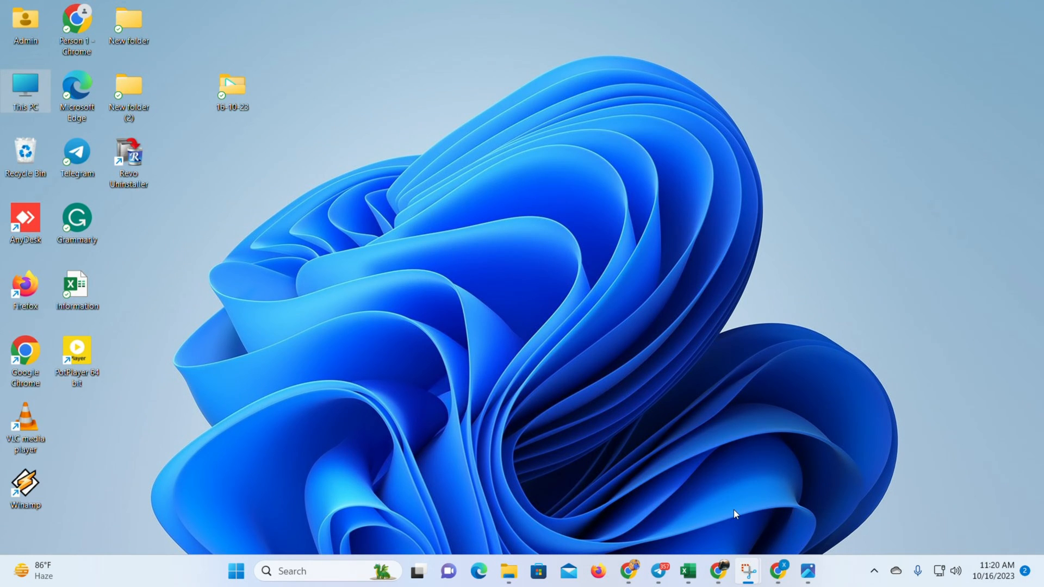
# Turn off sync for the signed-in Google account from Settings > Sync and Google services
pyautogui.click(1027, 37)
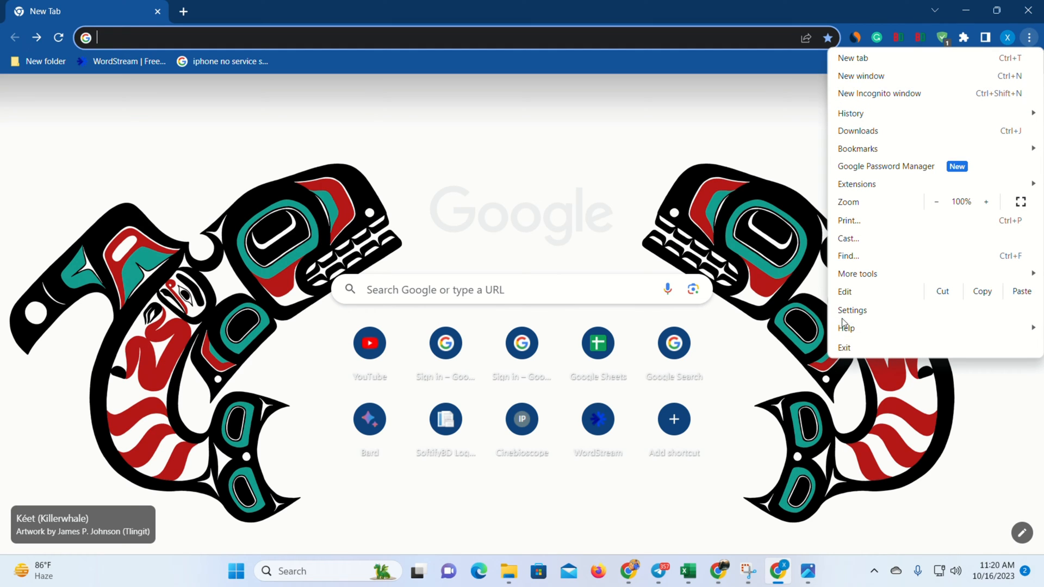
pyautogui.click(851, 310)
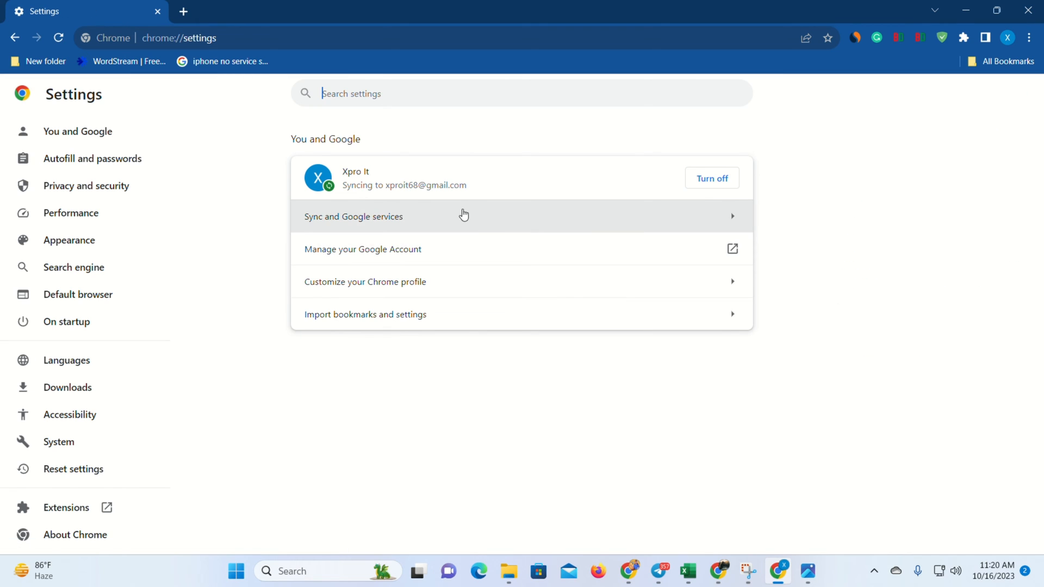
pyautogui.click(353, 216)
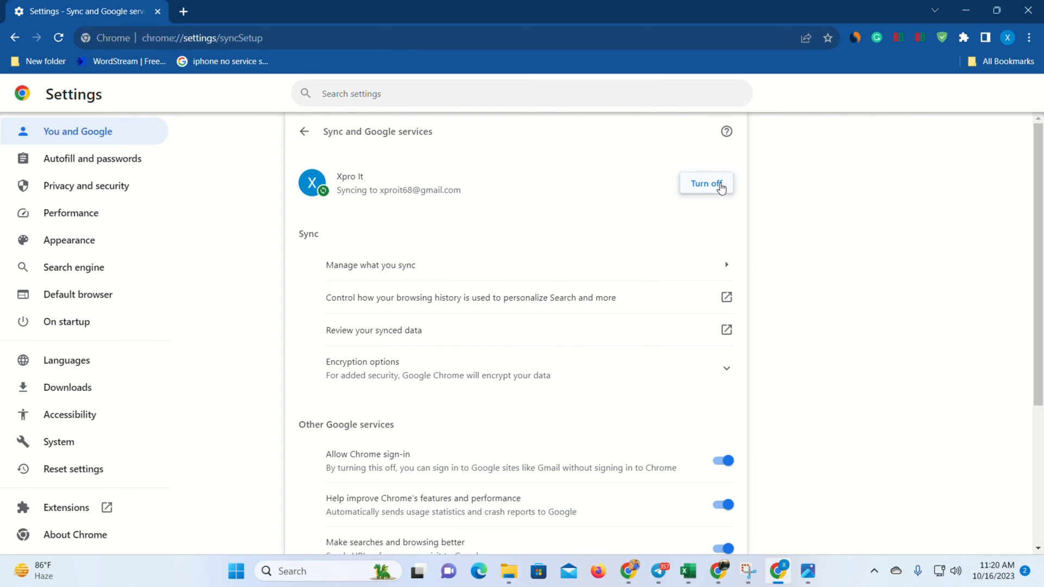
pyautogui.click(705, 184)
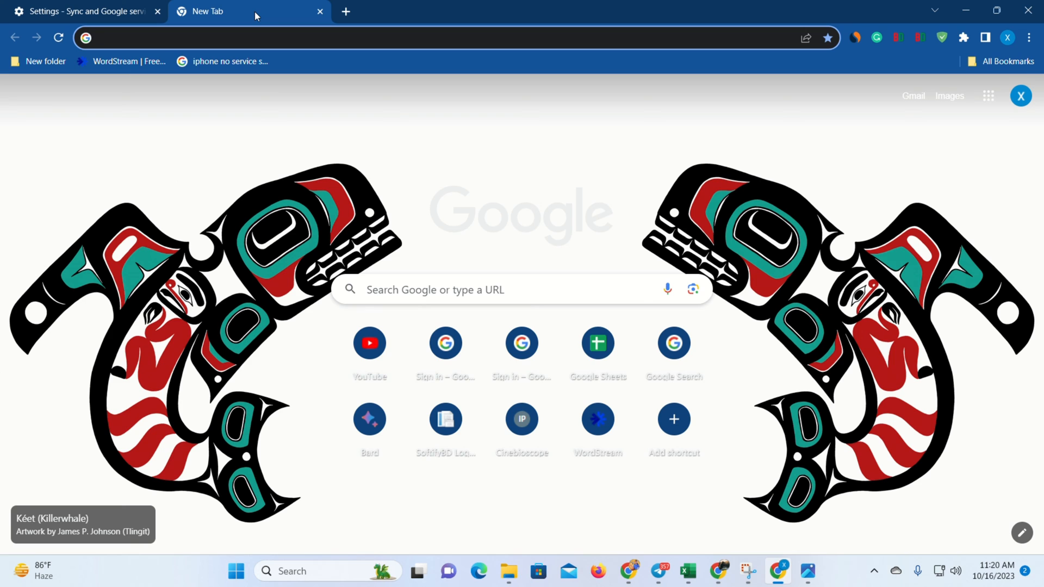
# Search Settings for 'history' and clear the last hour's history, cookies and cached files
pyautogui.click(1027, 36)
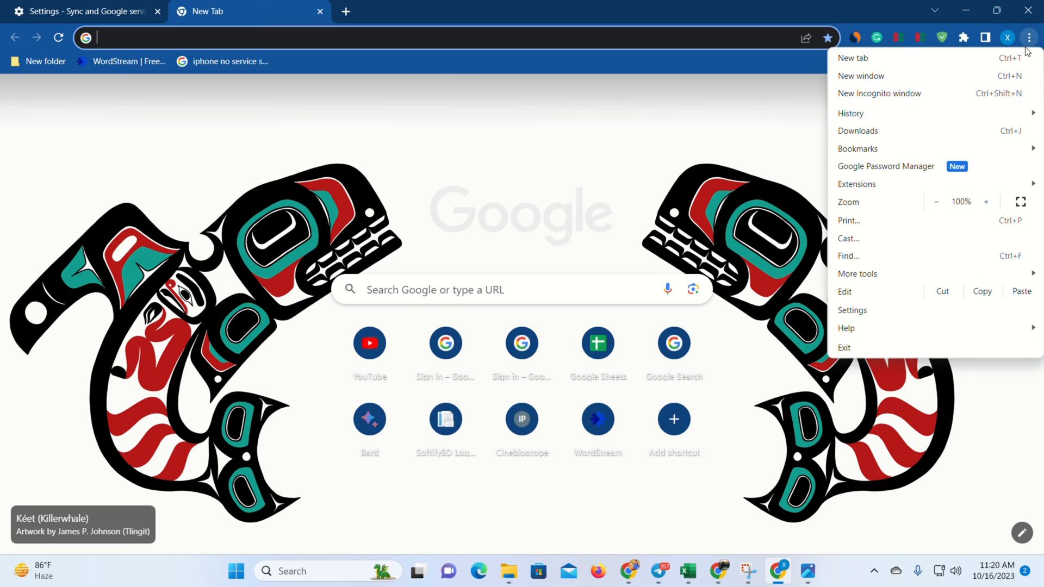
pyautogui.click(851, 310)
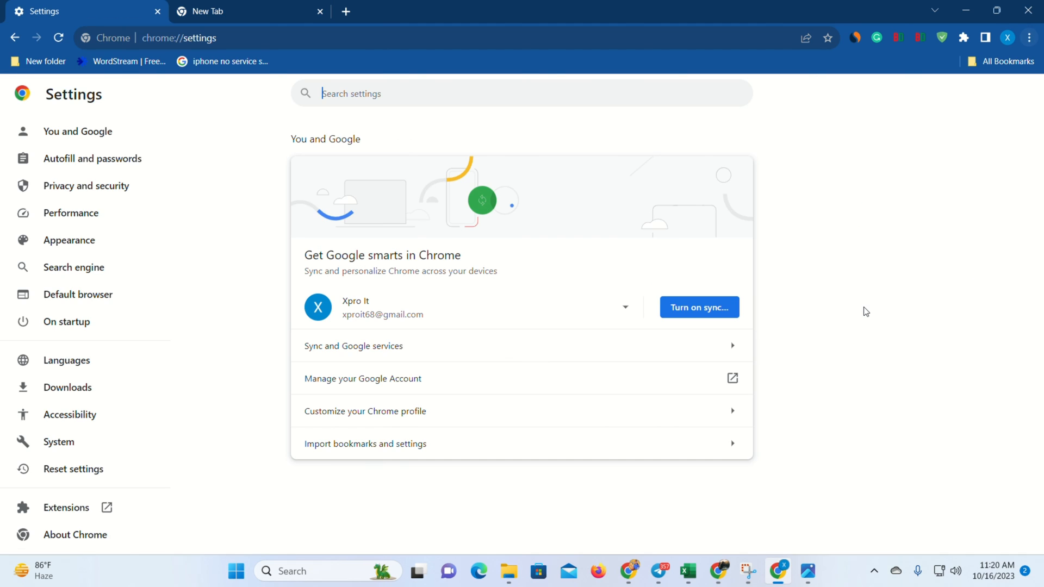
pyautogui.write('history')
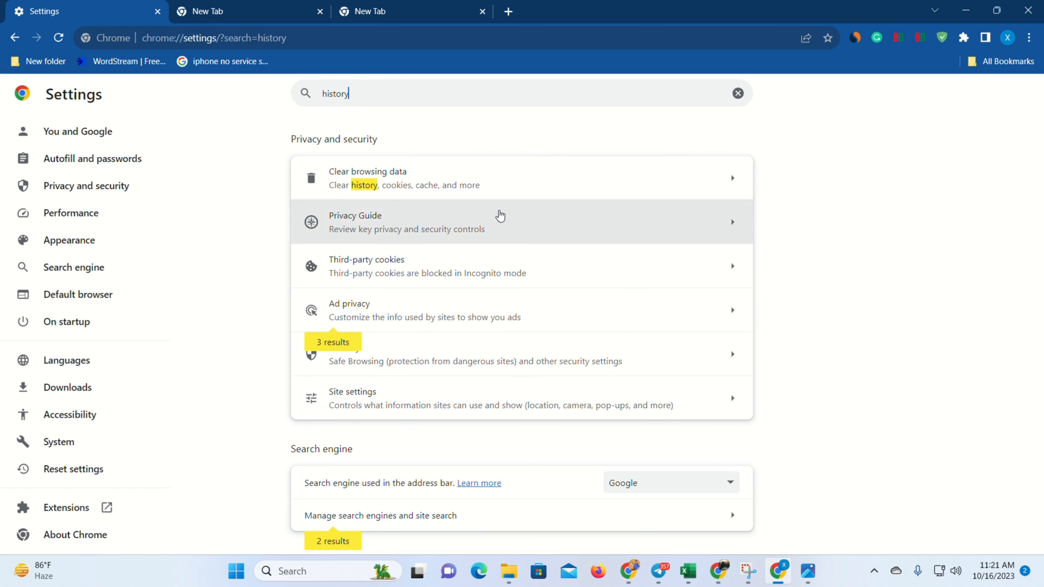
pyautogui.click(367, 177)
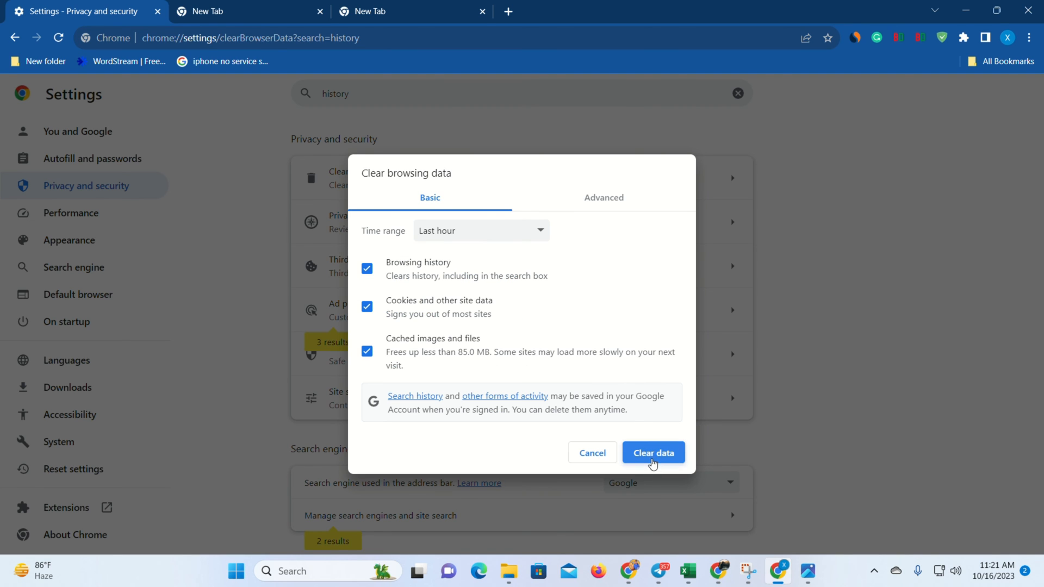
pyautogui.click(652, 453)
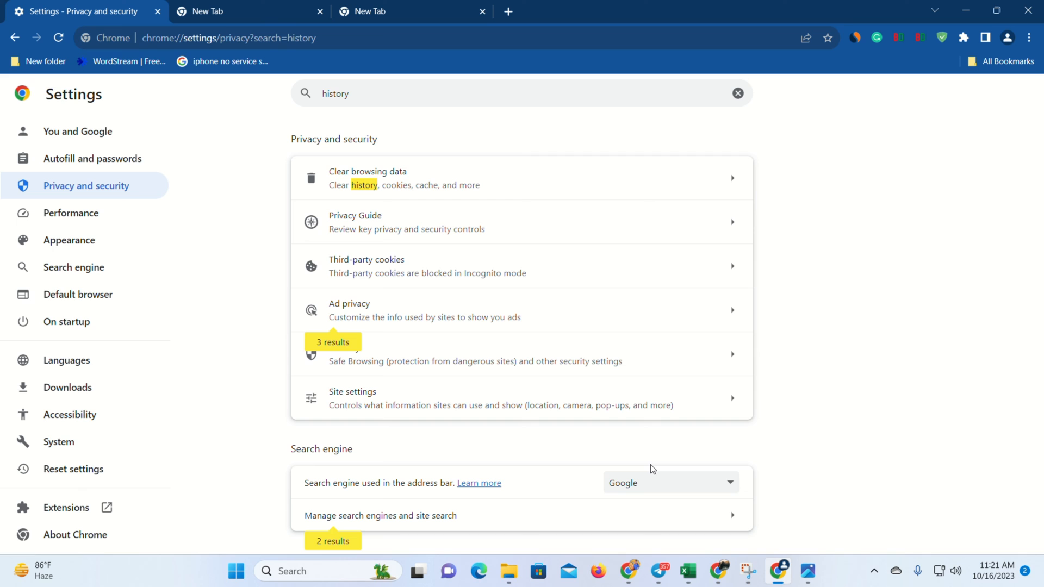
pyautogui.moveTo(470, 26)
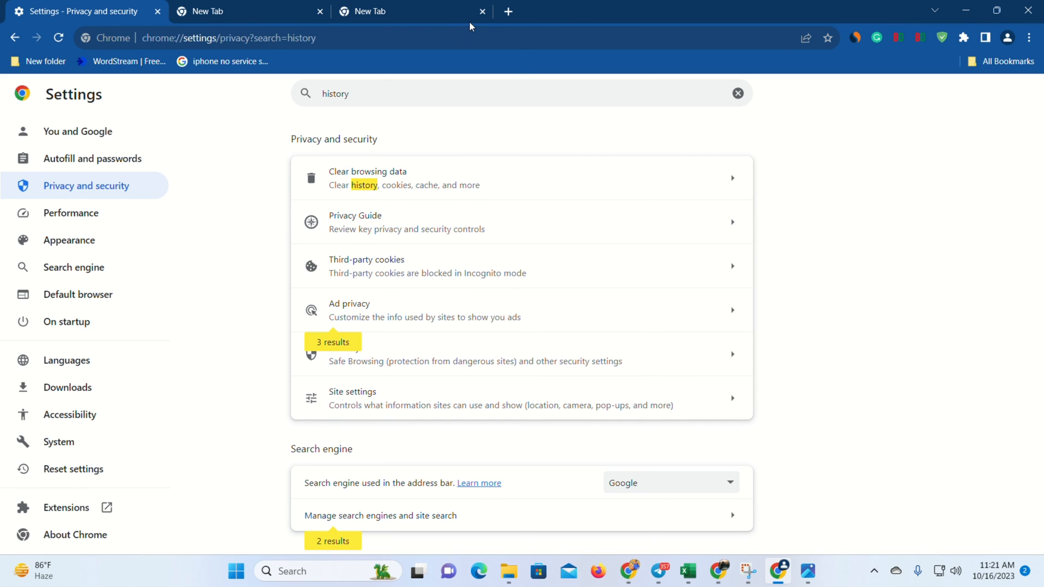